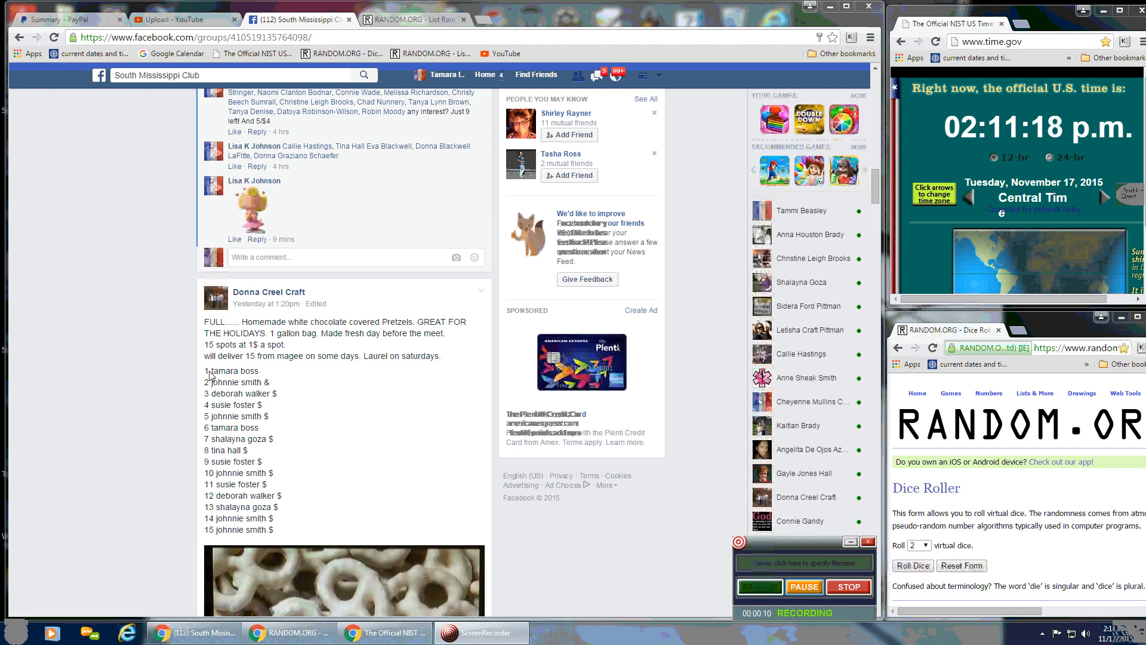
Select and copy the numbered 15-spot name list from the Facebook pretzel post
double_click(226, 370)
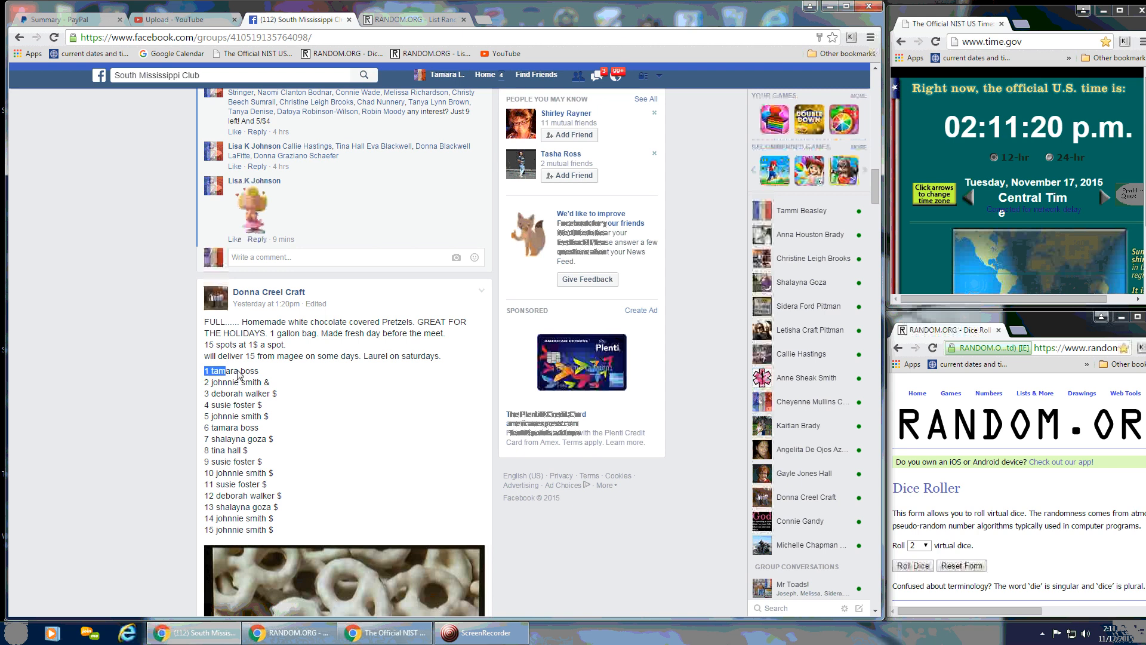
drag(209, 370, 274, 529)
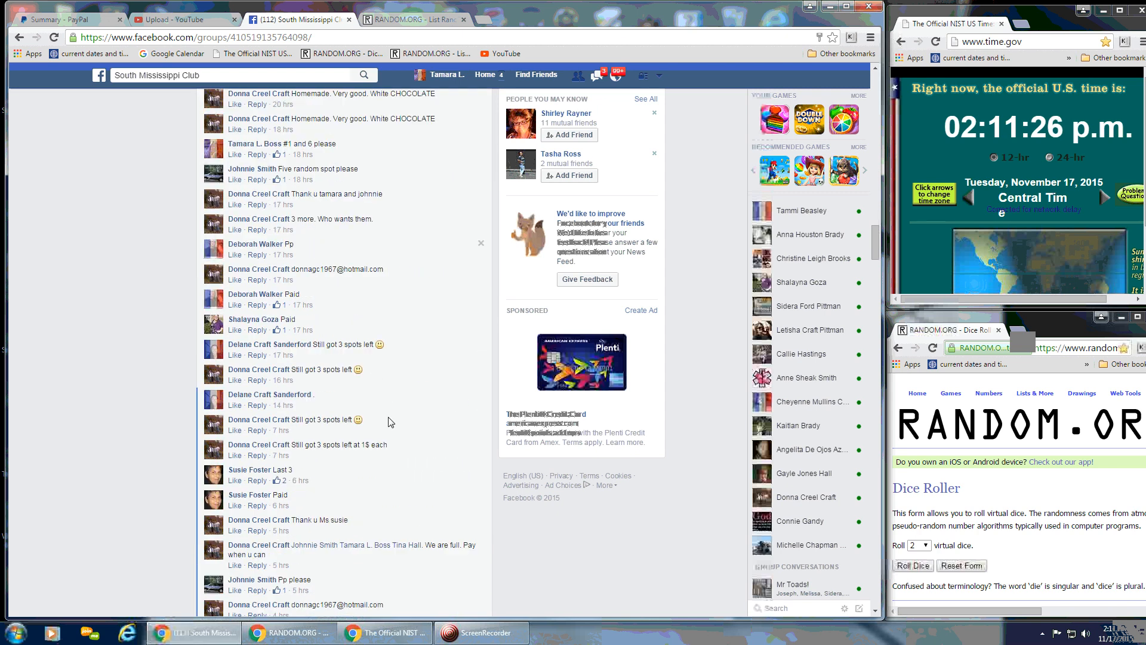
scroll(down, 3)
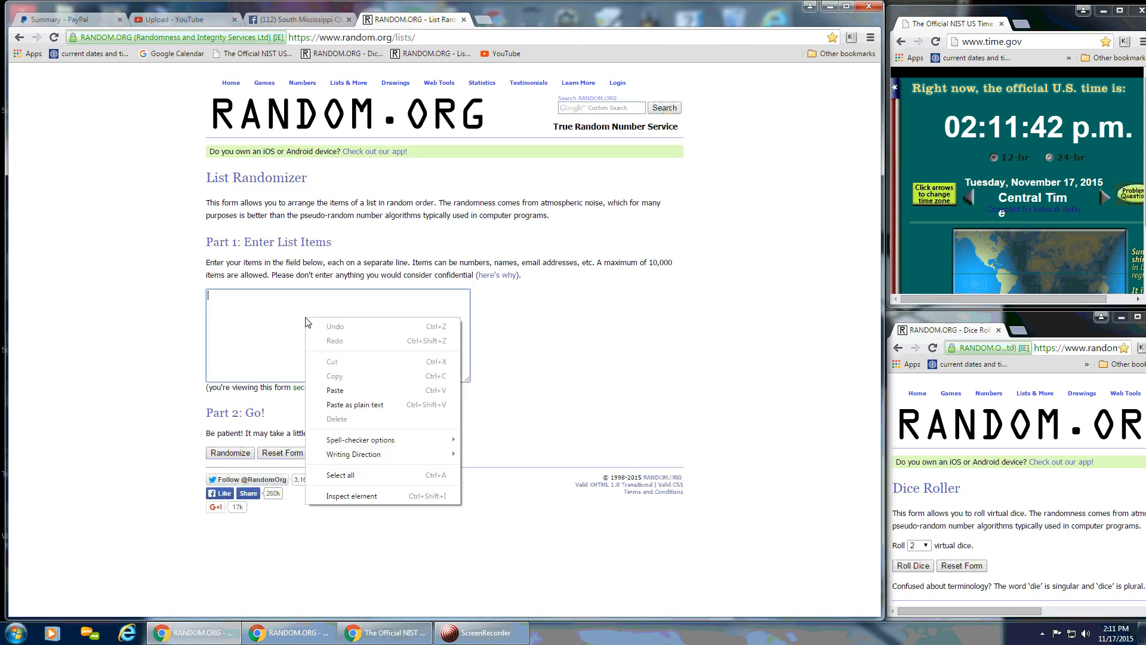
Paste the 15-spot list into the List Randomizer and roll two dice, landing 6 and 3
click(335, 389)
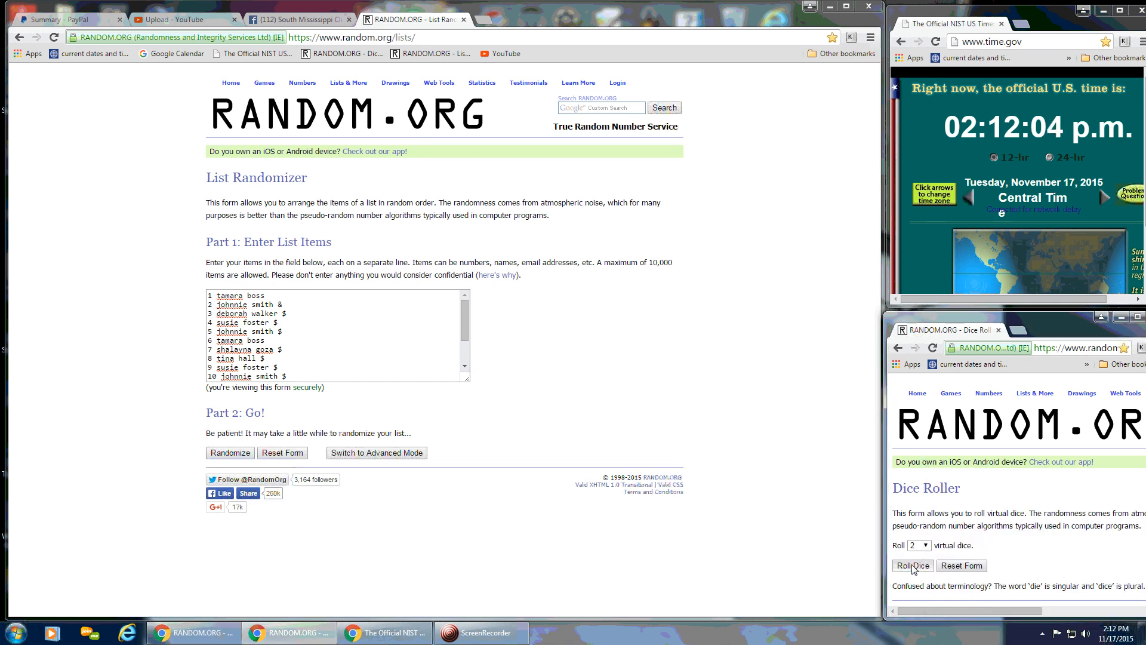
click(912, 565)
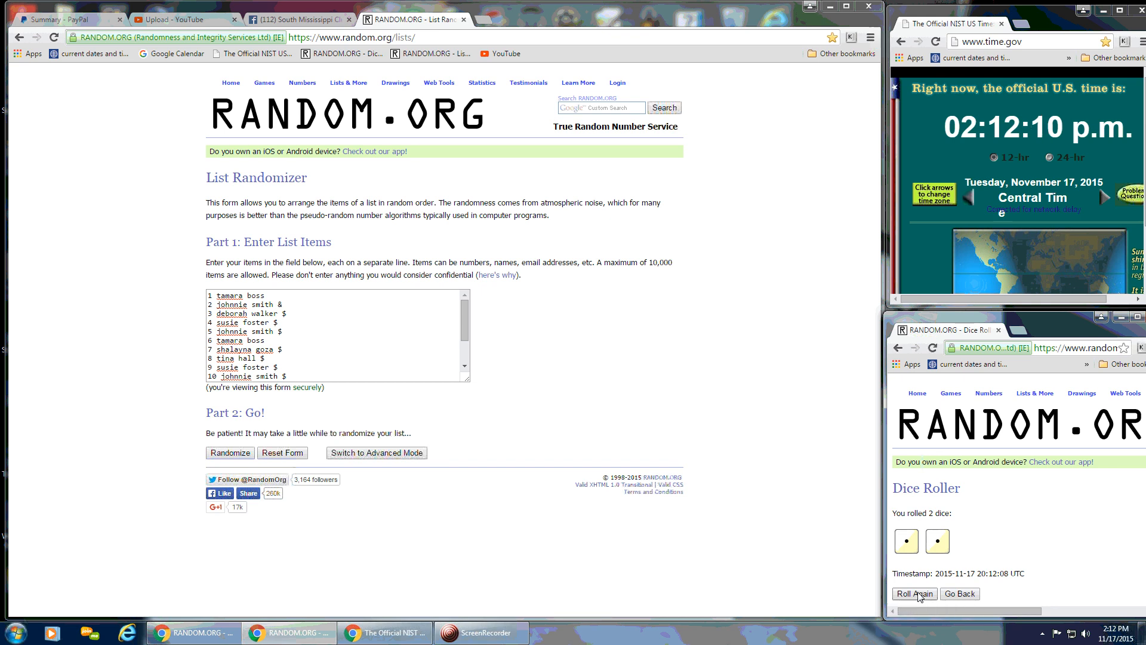
click(914, 593)
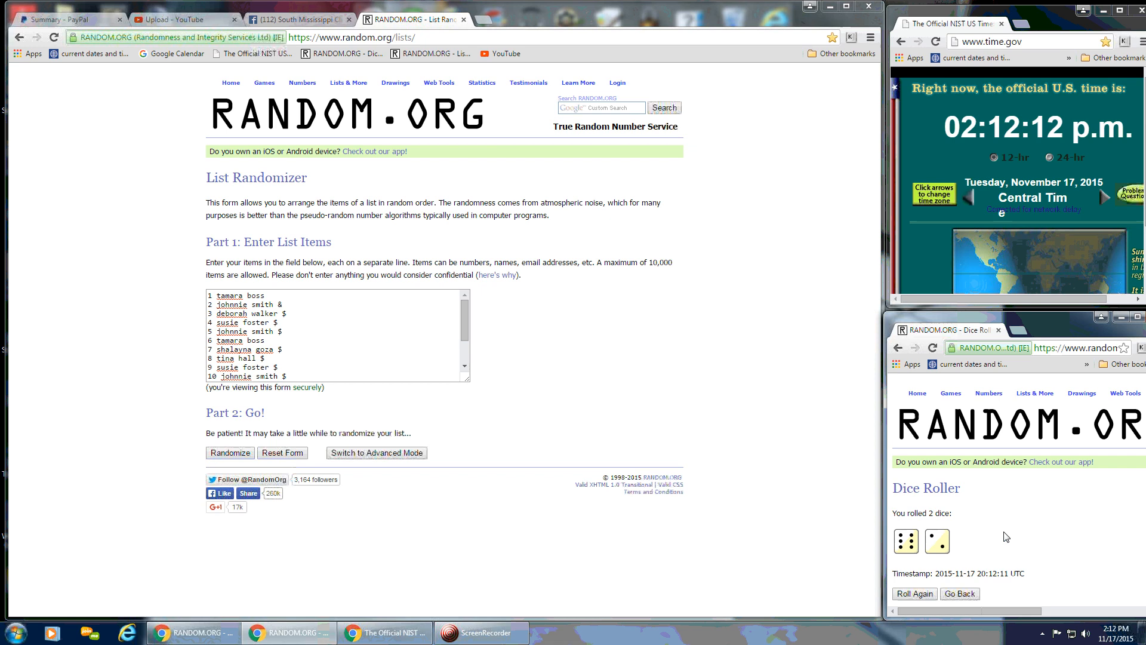
mouse_move(995, 551)
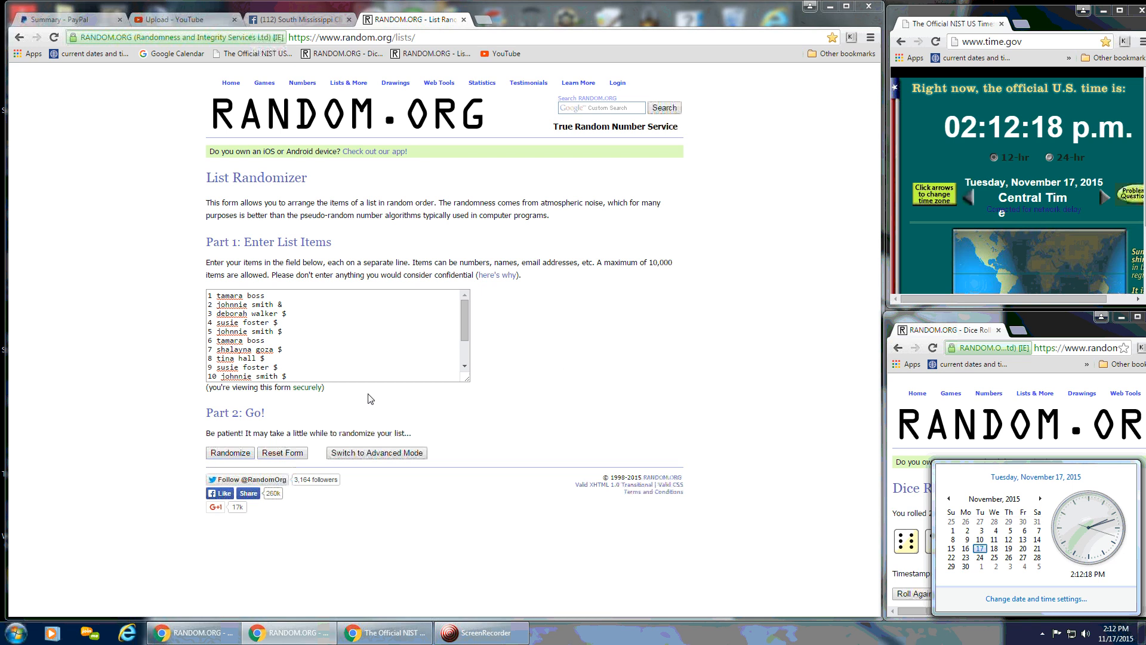
Randomize the list once (spot 11 first, spot 12 last) and highlight the 15-item count
click(230, 452)
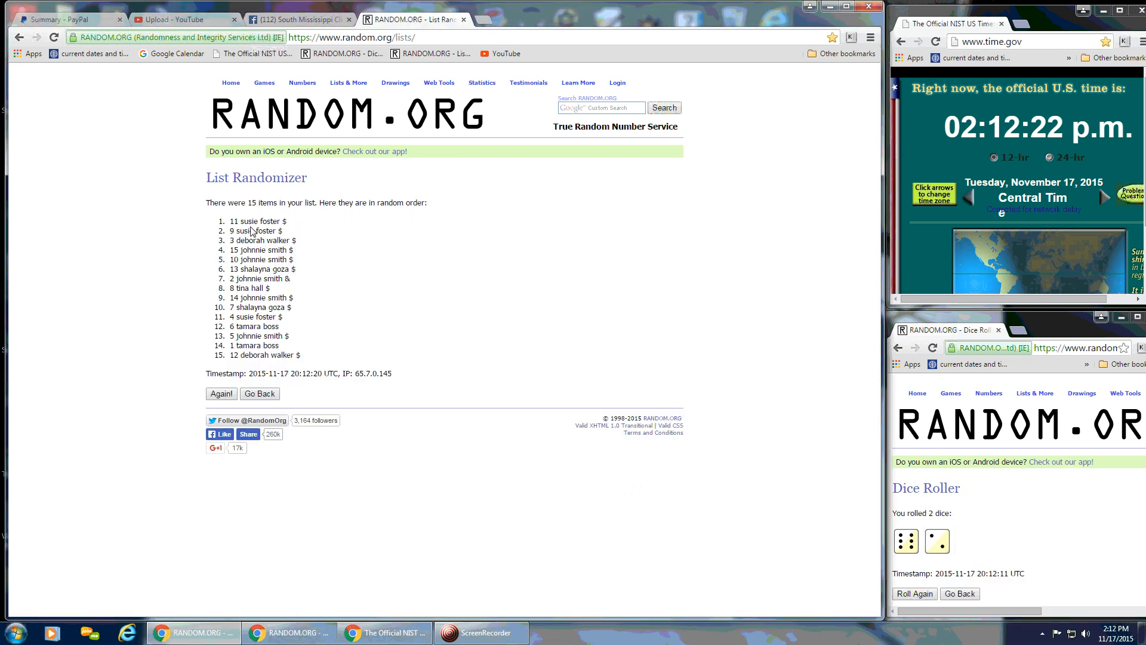
mouse_move(241, 237)
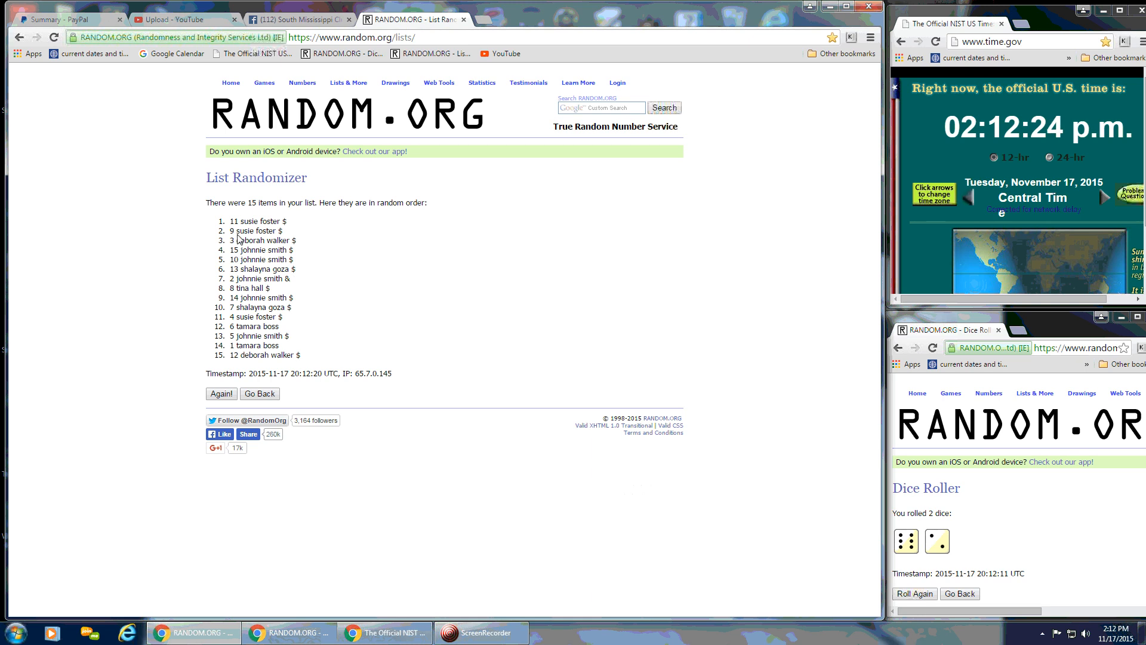
drag(238, 203, 331, 203)
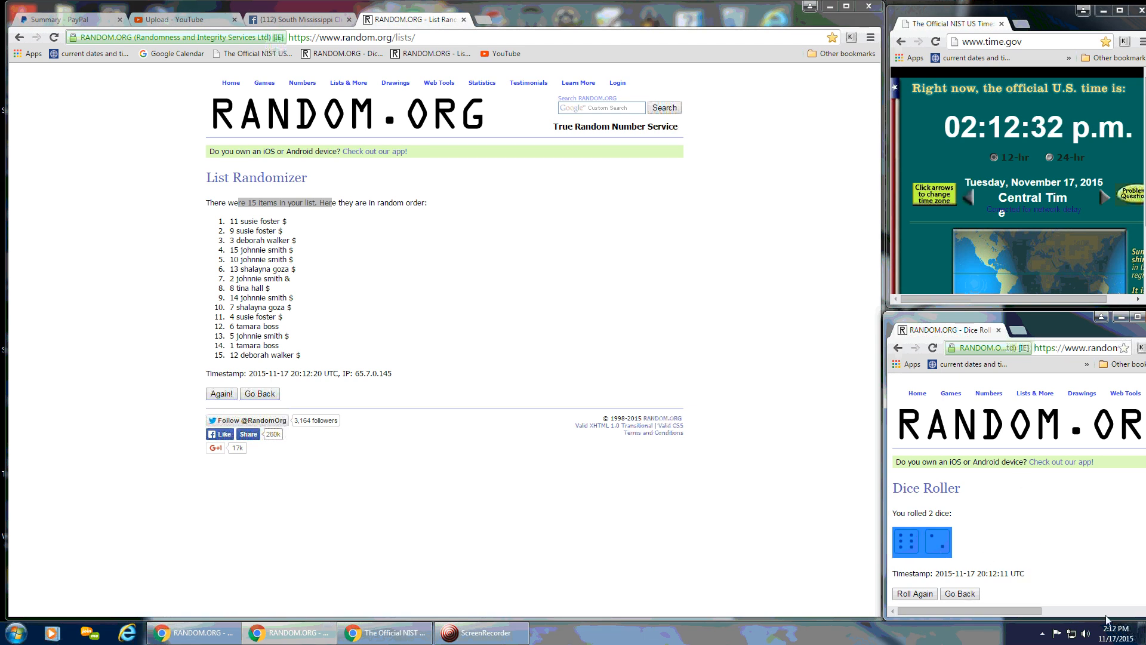
click(1114, 632)
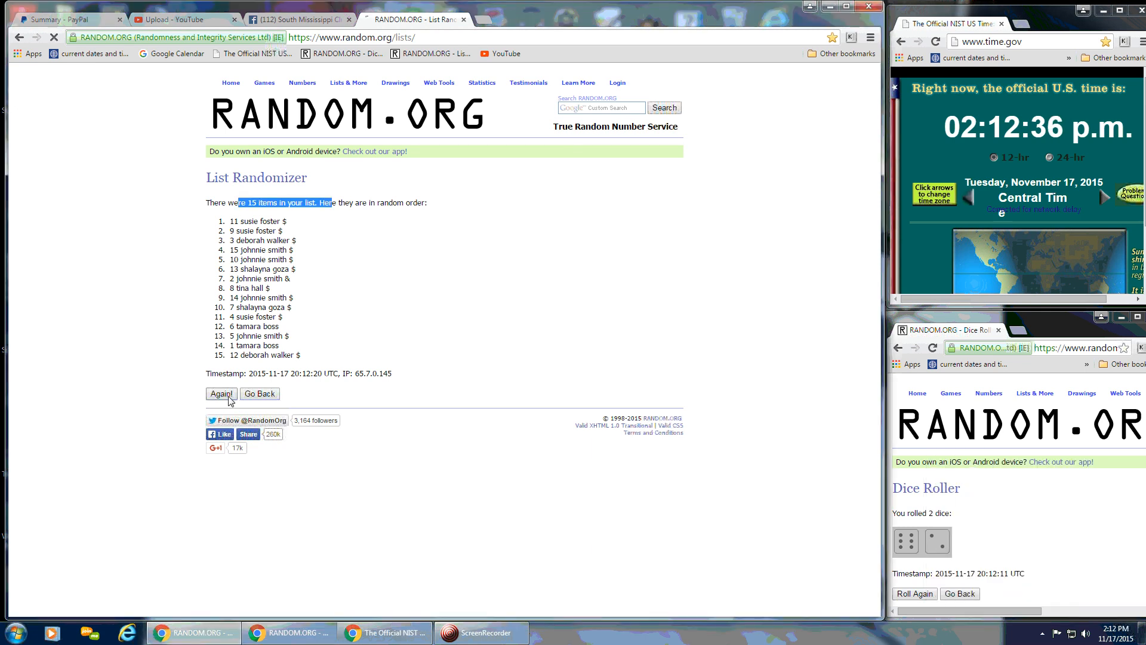
Reshuffle six more times and highlight the 'randomized 7 times' count, spot 6 now first
click(220, 393)
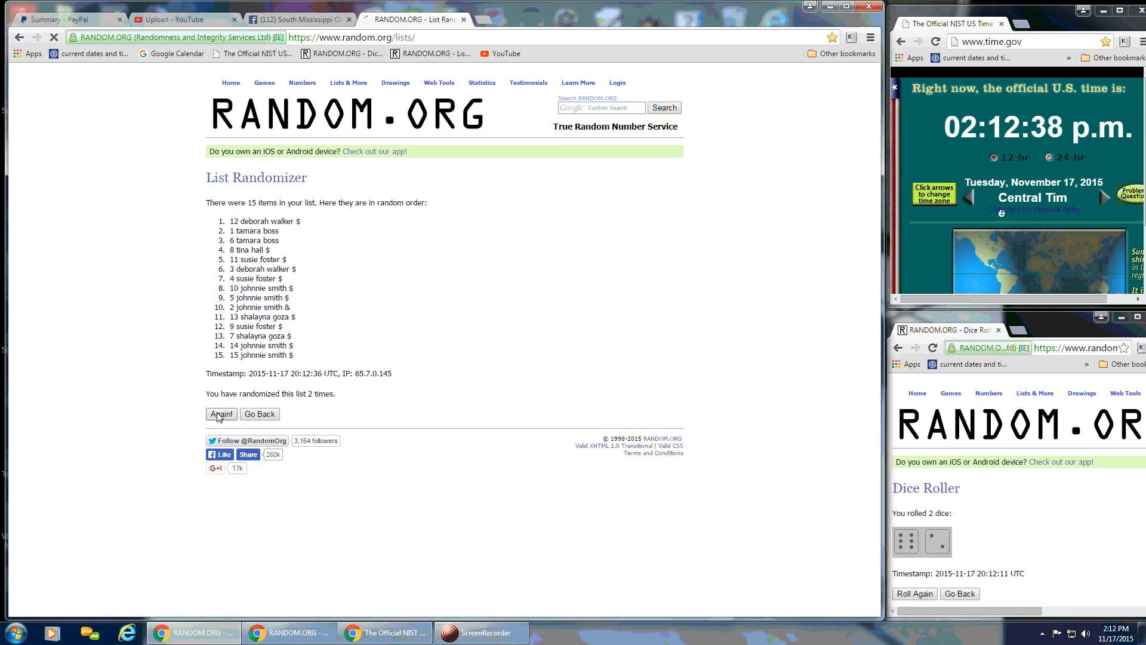
click(220, 415)
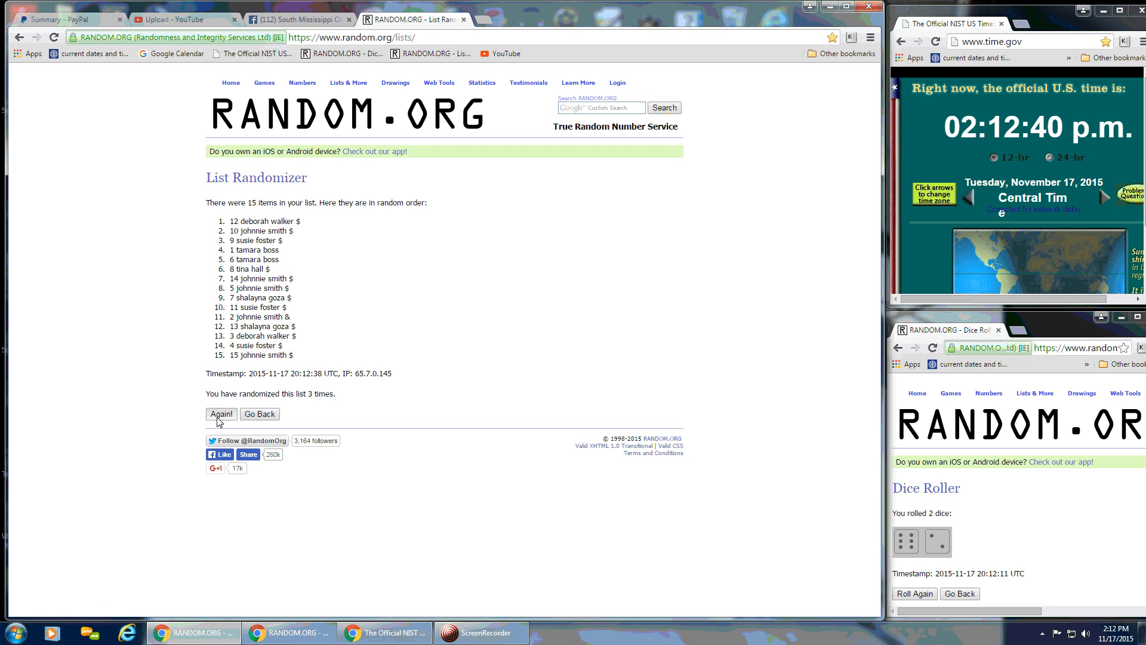
click(221, 414)
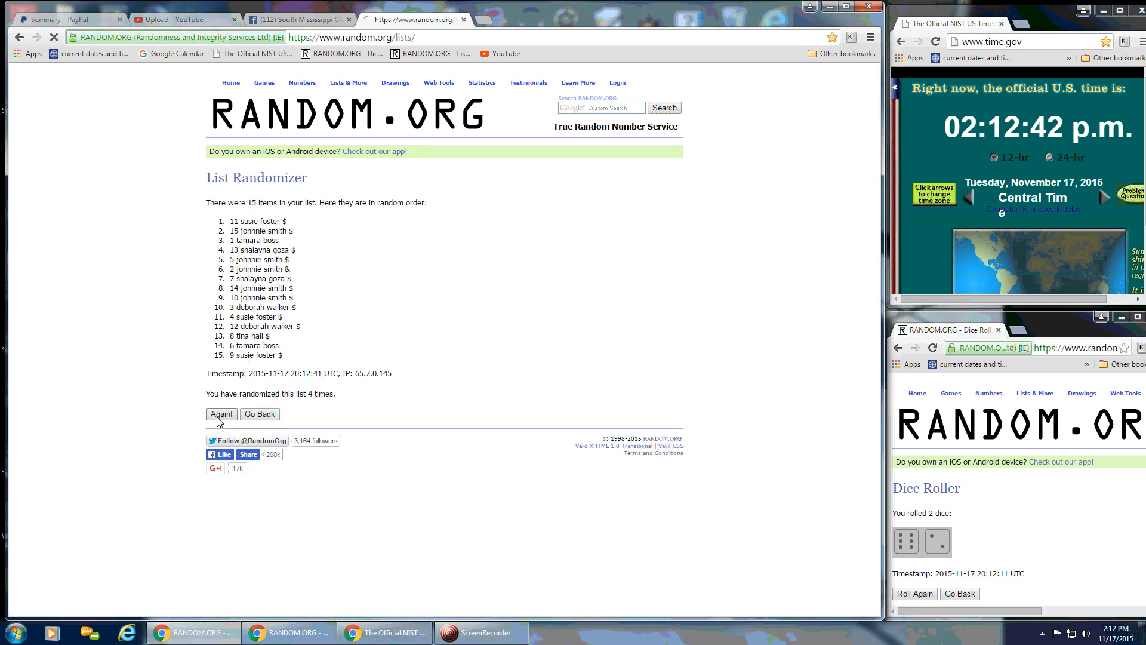
click(221, 414)
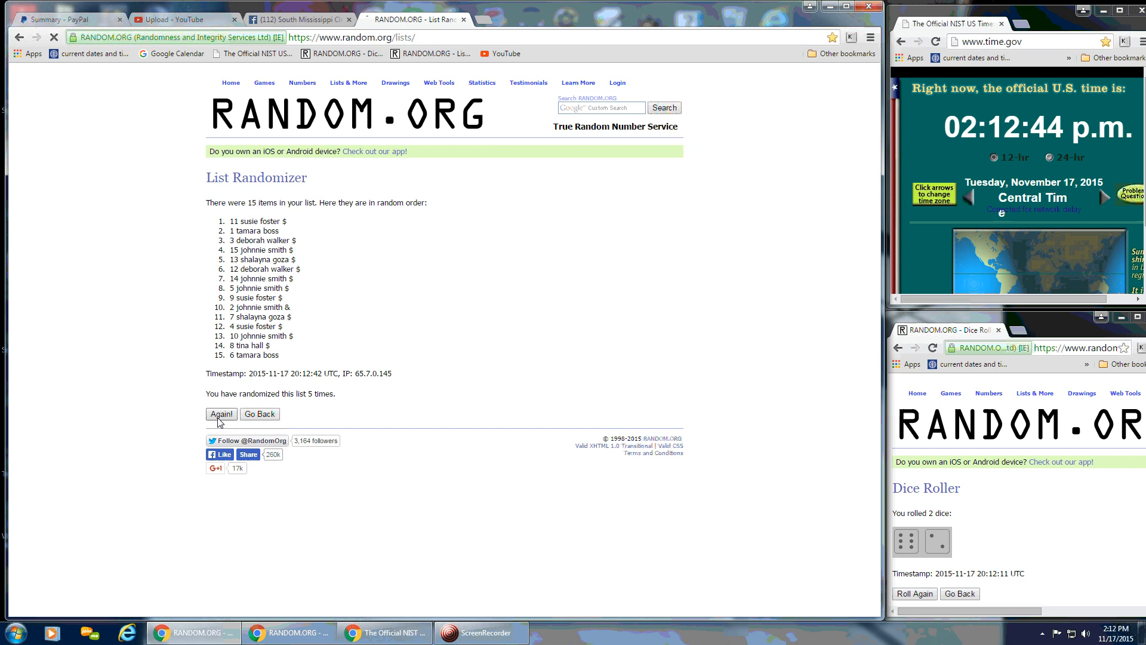
click(221, 414)
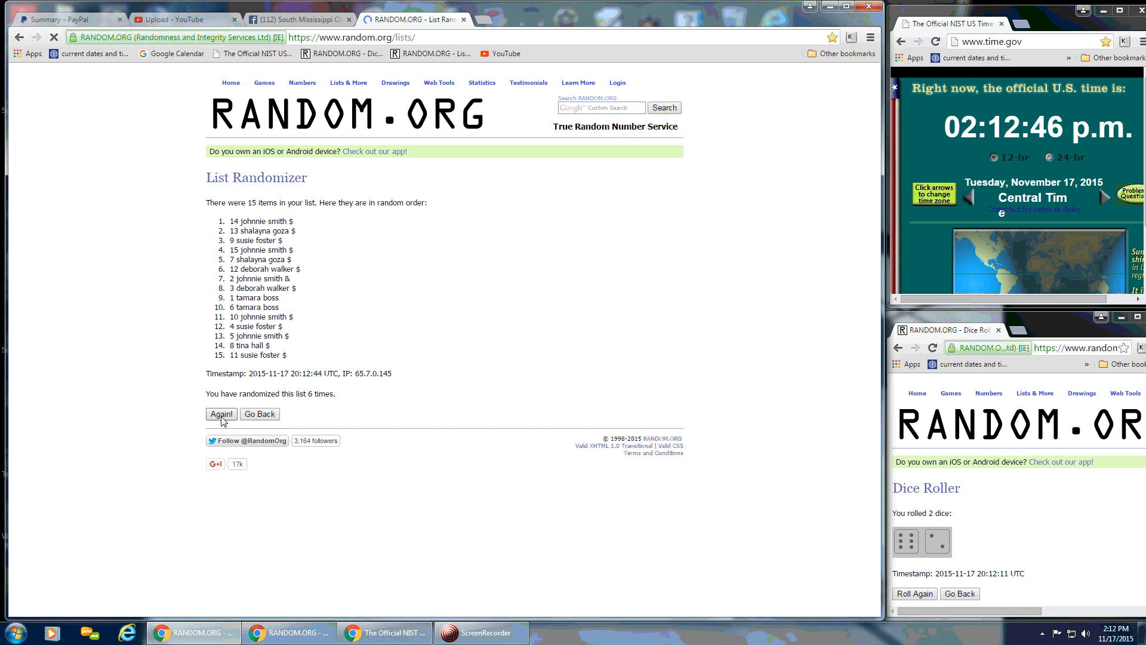
click(221, 414)
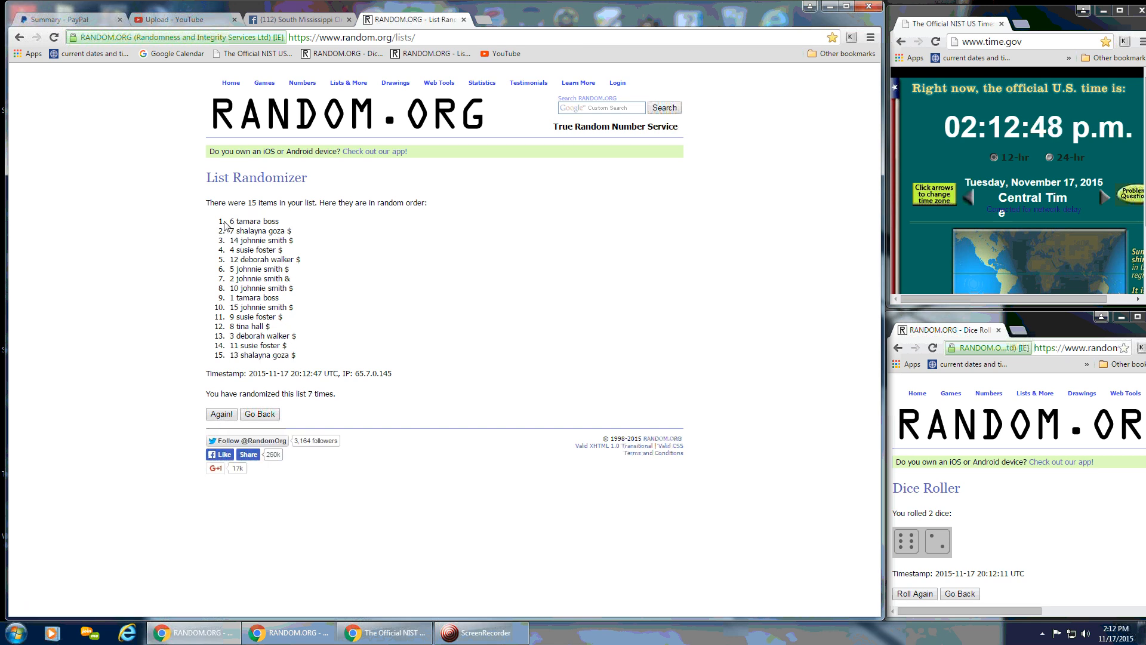
mouse_move(296, 213)
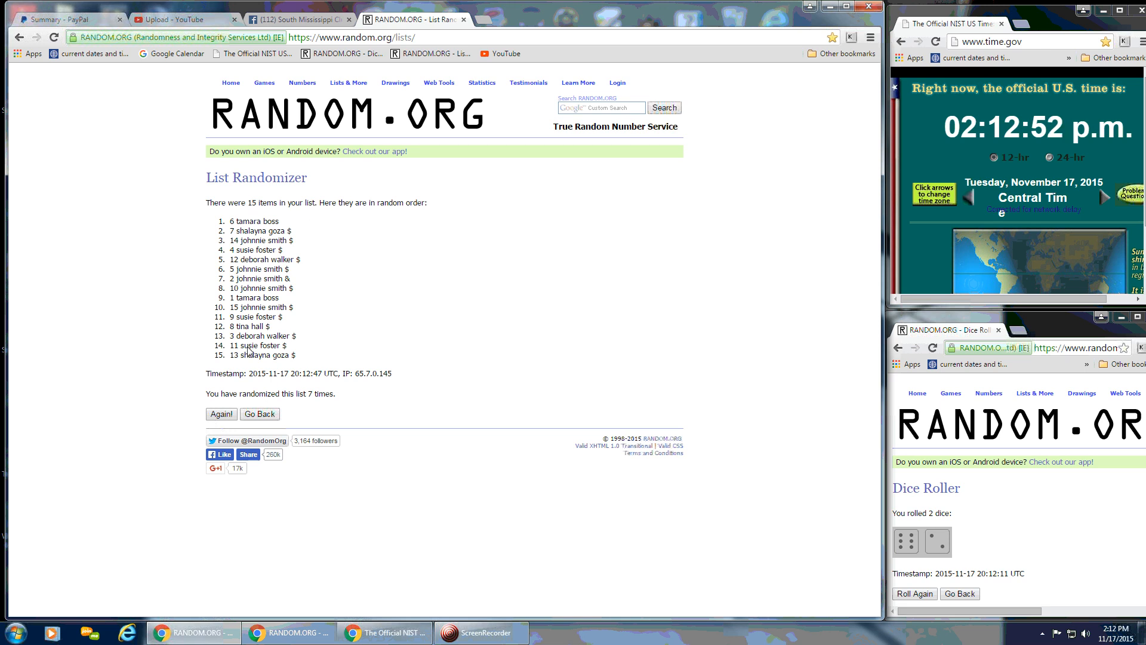
mouse_move(238, 210)
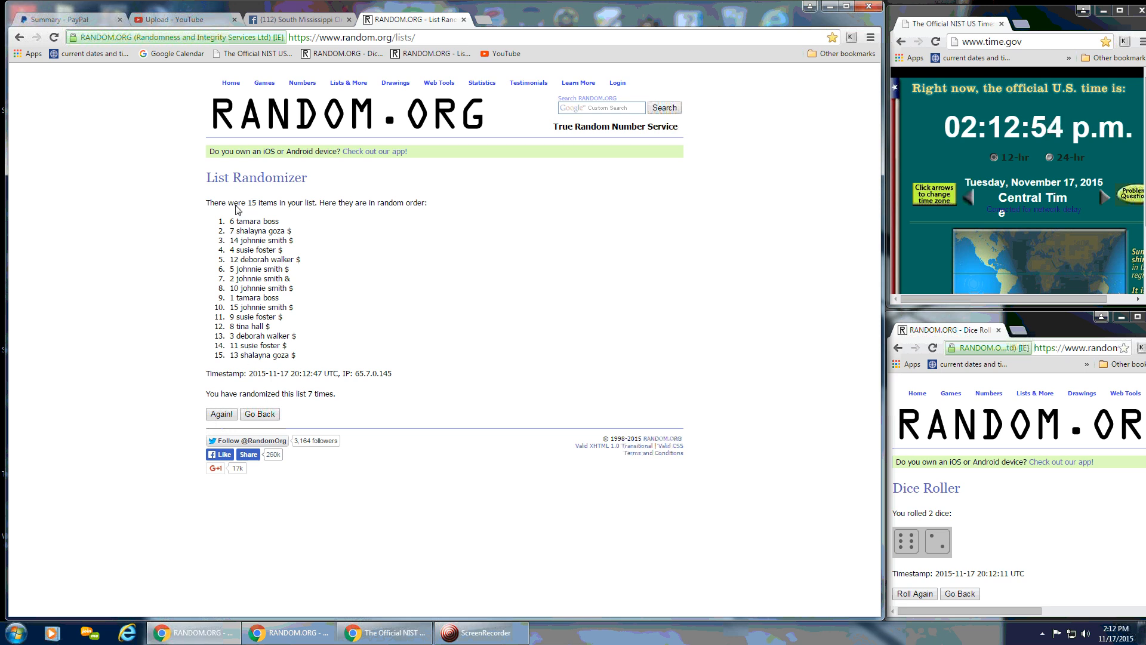
drag(234, 203, 363, 202)
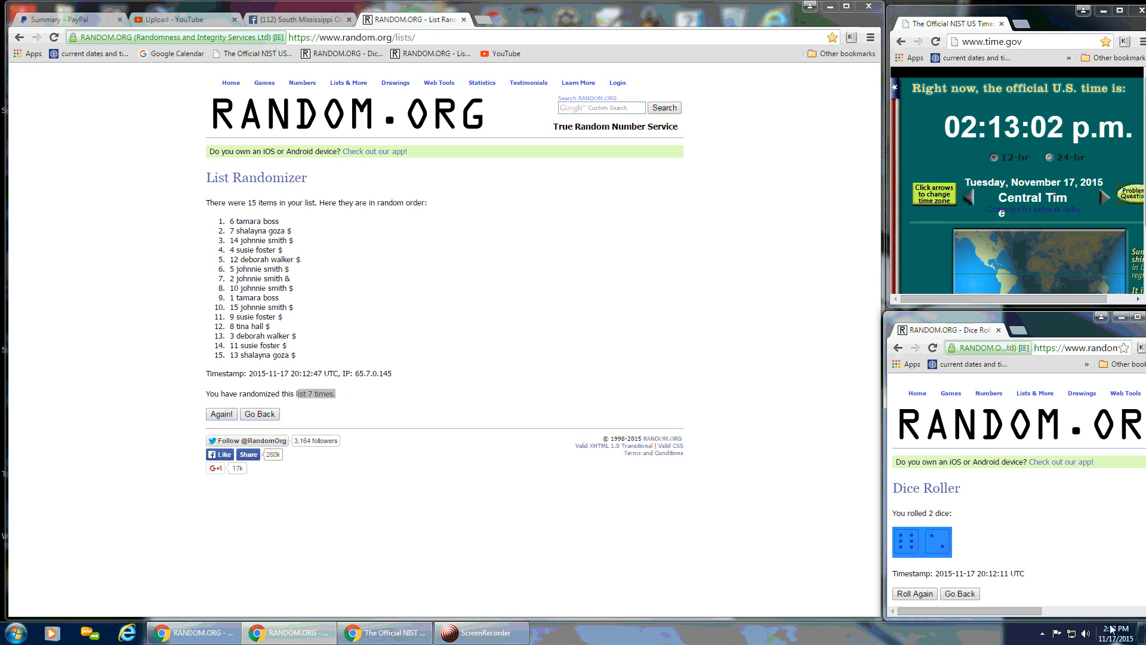
click(1111, 632)
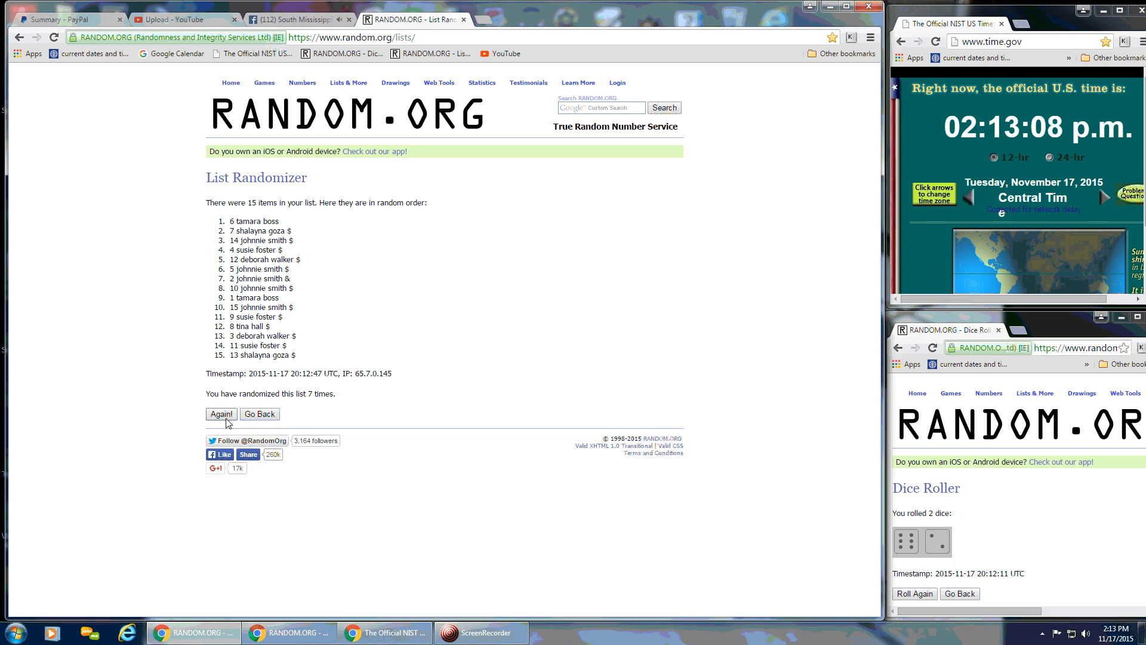
Reshuffle an eighth time, spot 13 winning at top, and highlight the '8 times' count
click(220, 415)
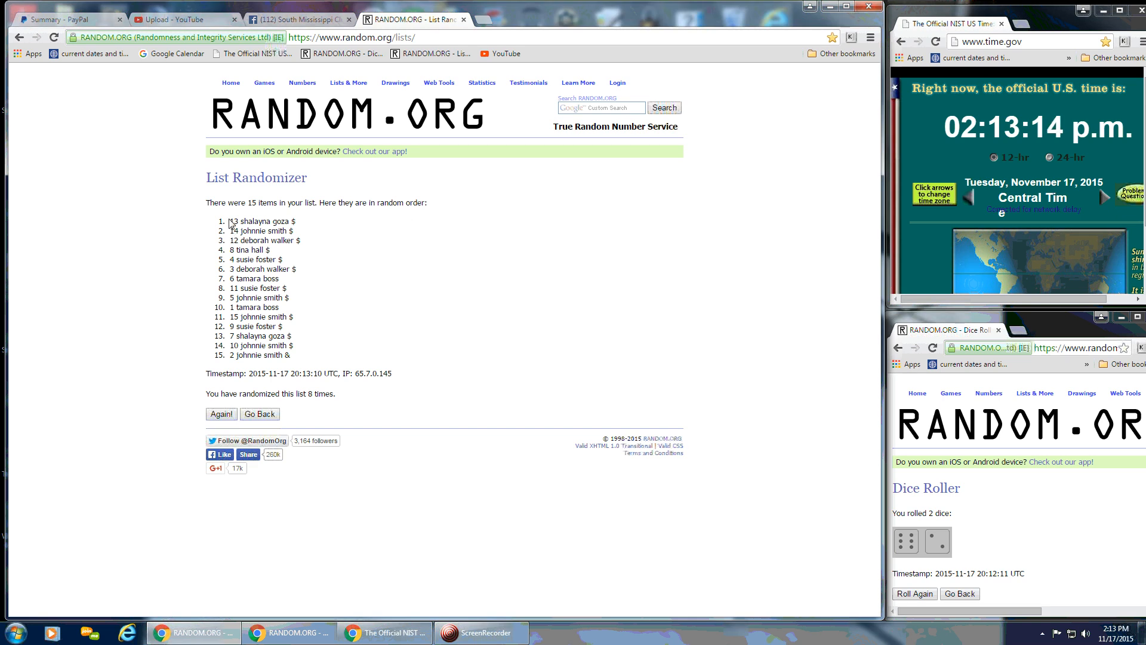
drag(239, 203, 358, 203)
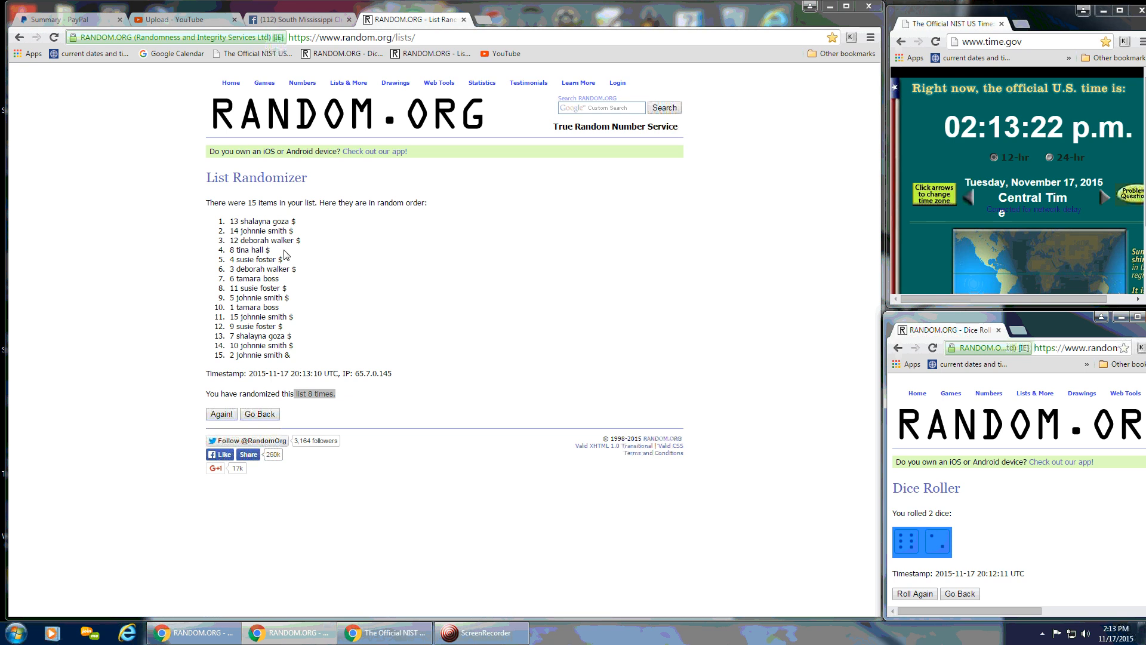
mouse_move(363, 237)
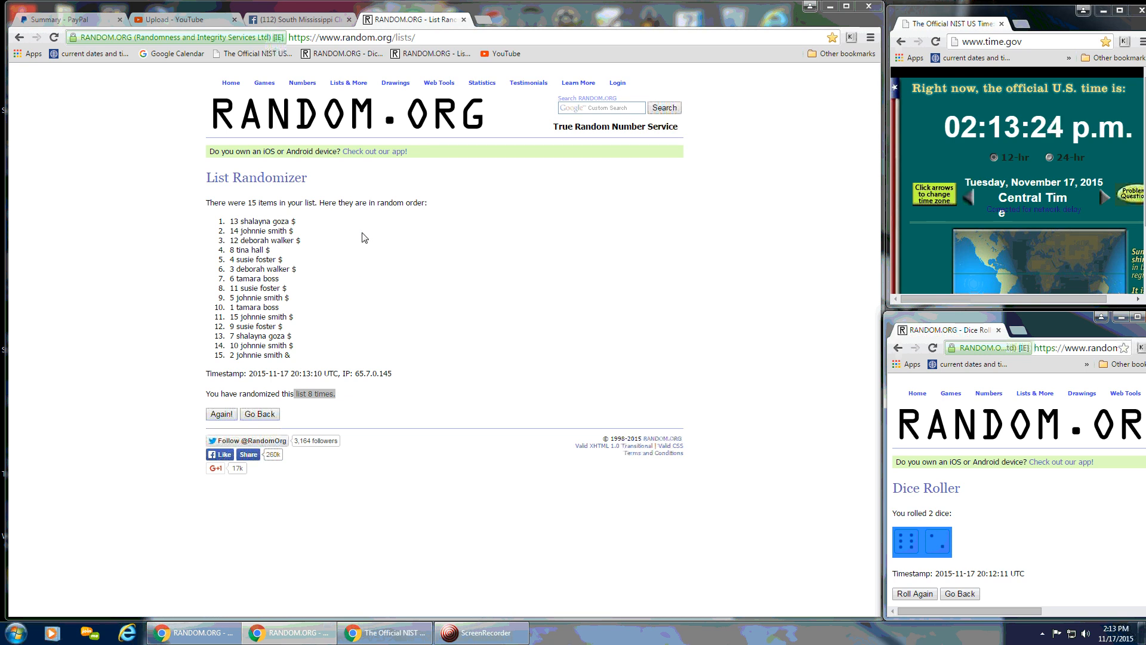
Post a 'Done' comment on the Facebook group thread and show the taskbar date and time
click(296, 19)
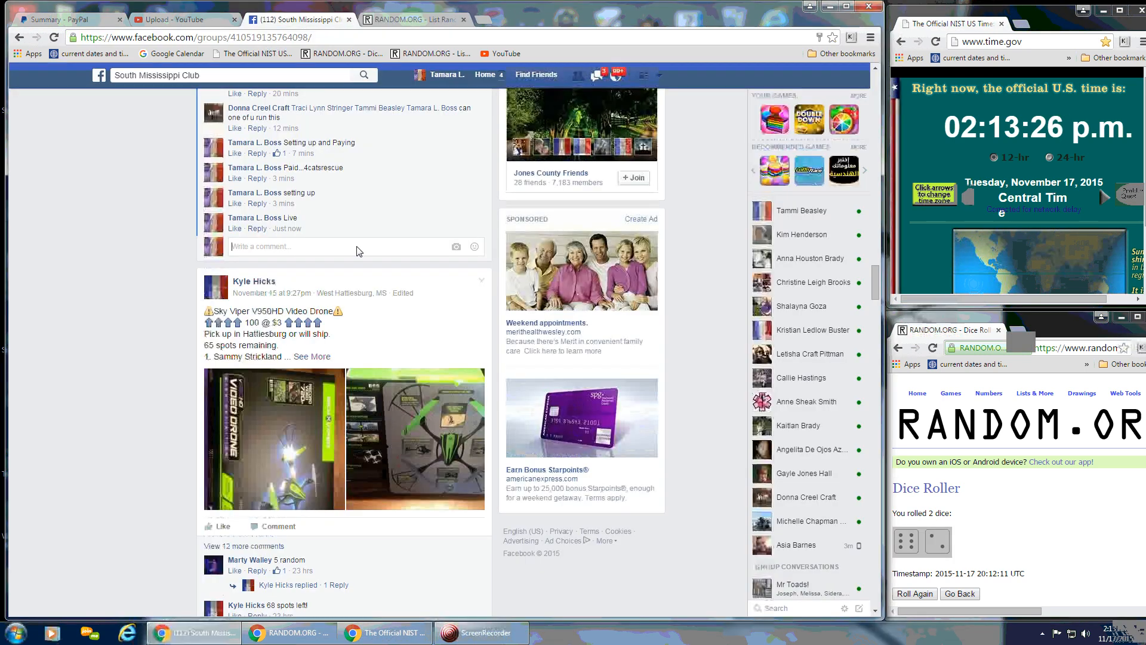
mouse_move(333, 252)
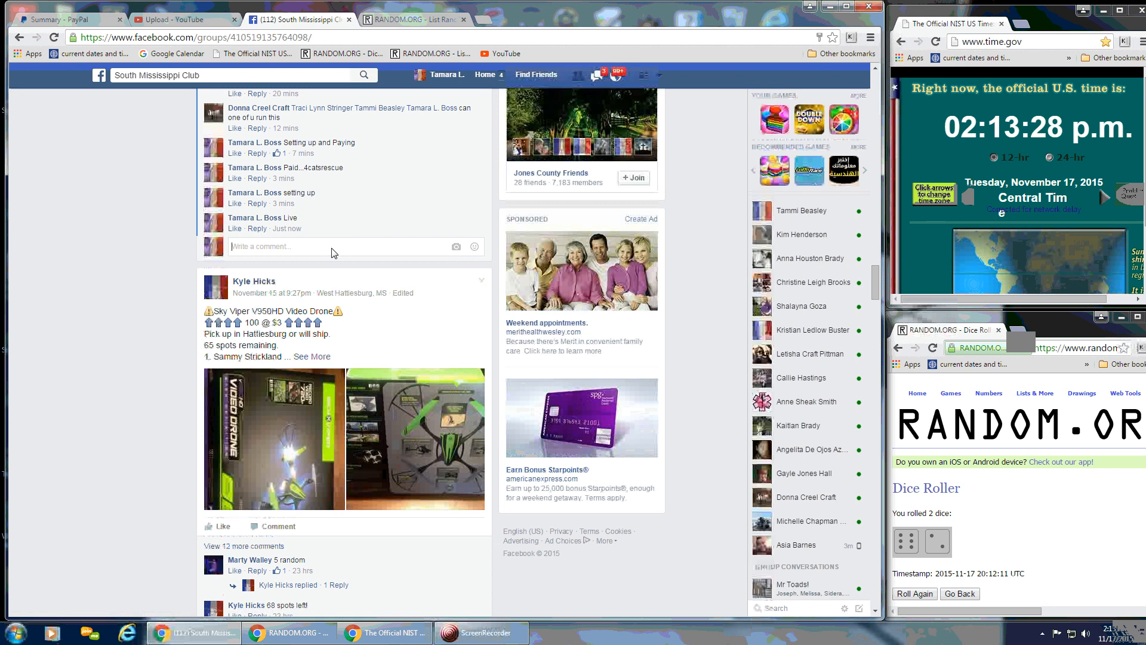
text(Done)
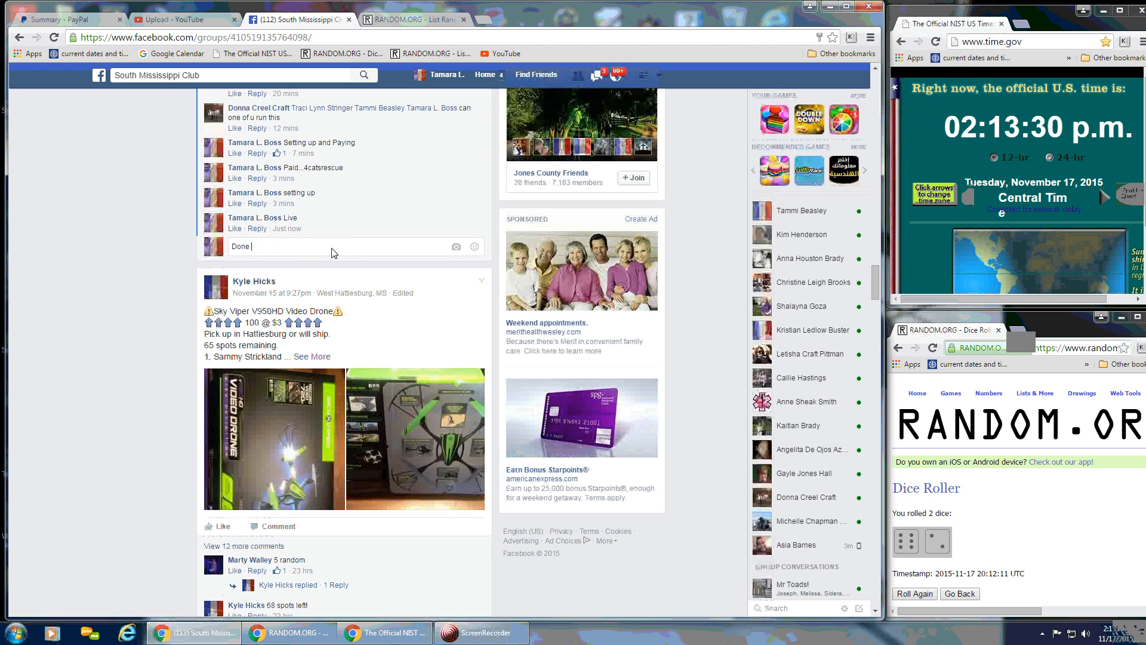
key(enter)
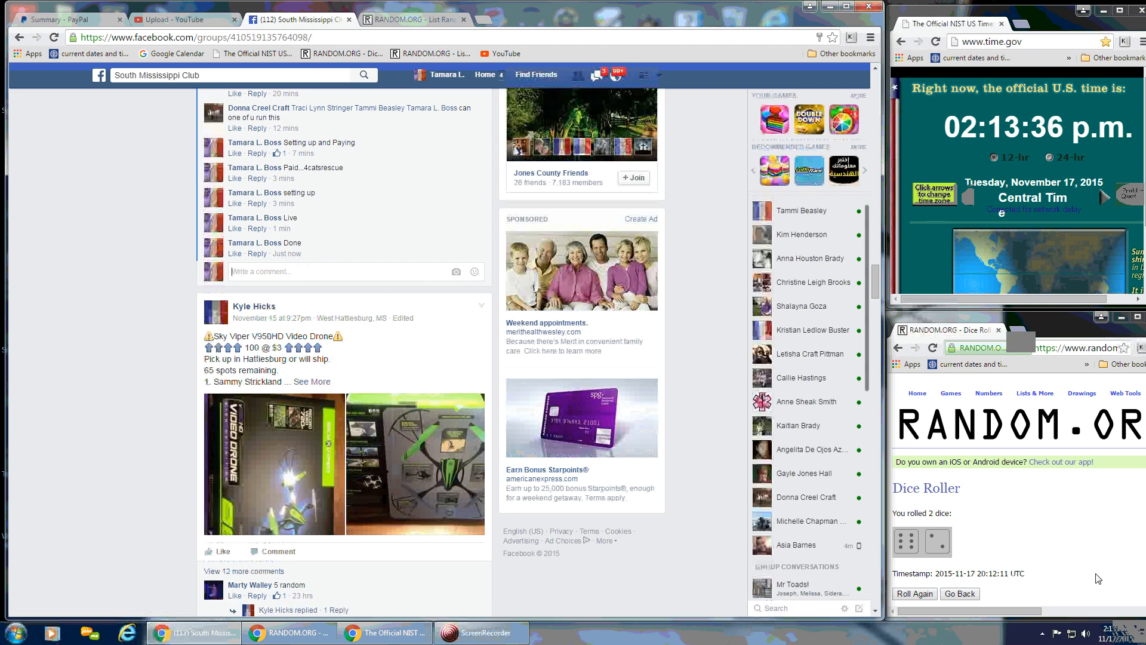
click(1111, 633)
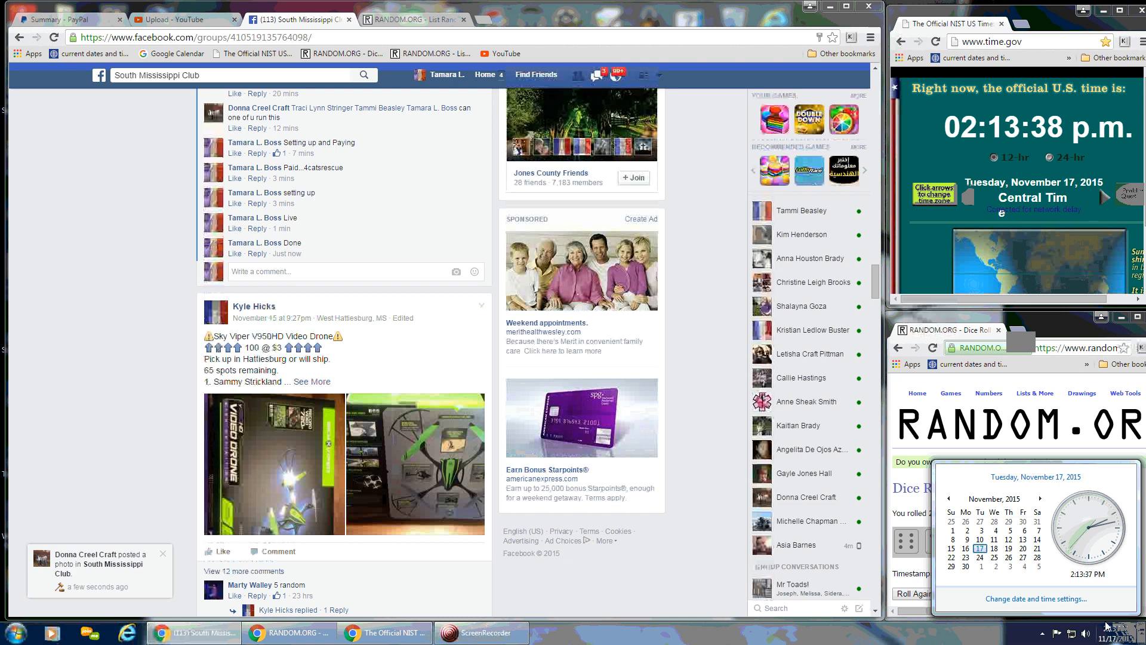